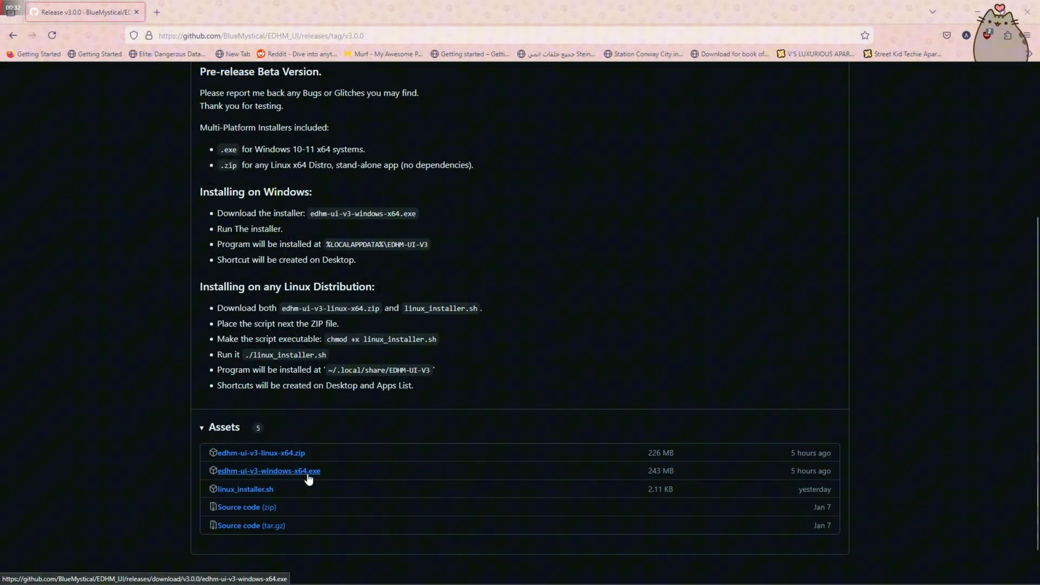
Download the edhm-ui-v3-windows-x64.exe installer from the v3.0.0 release assets
click(269, 470)
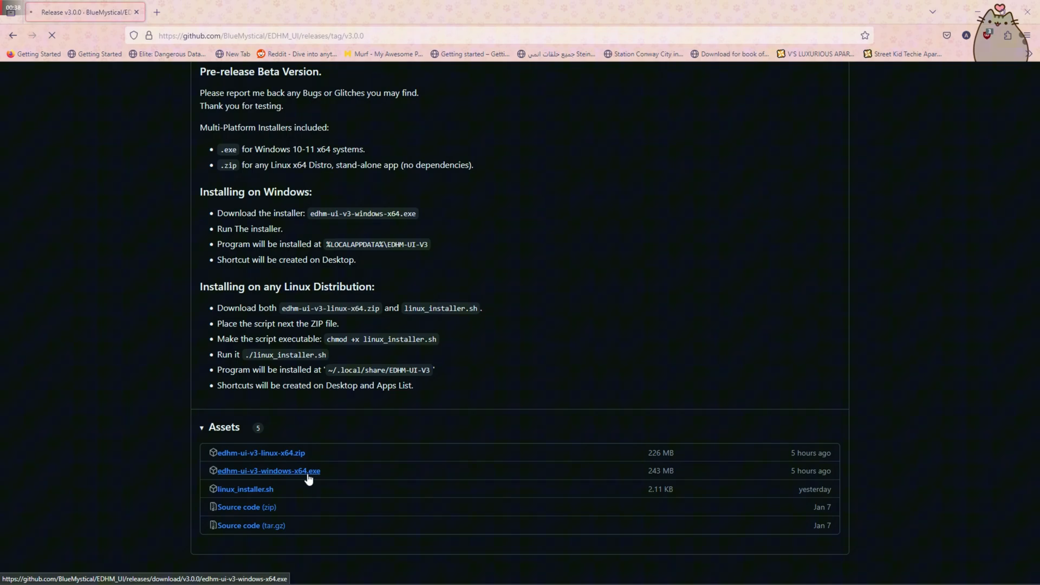
click(268, 471)
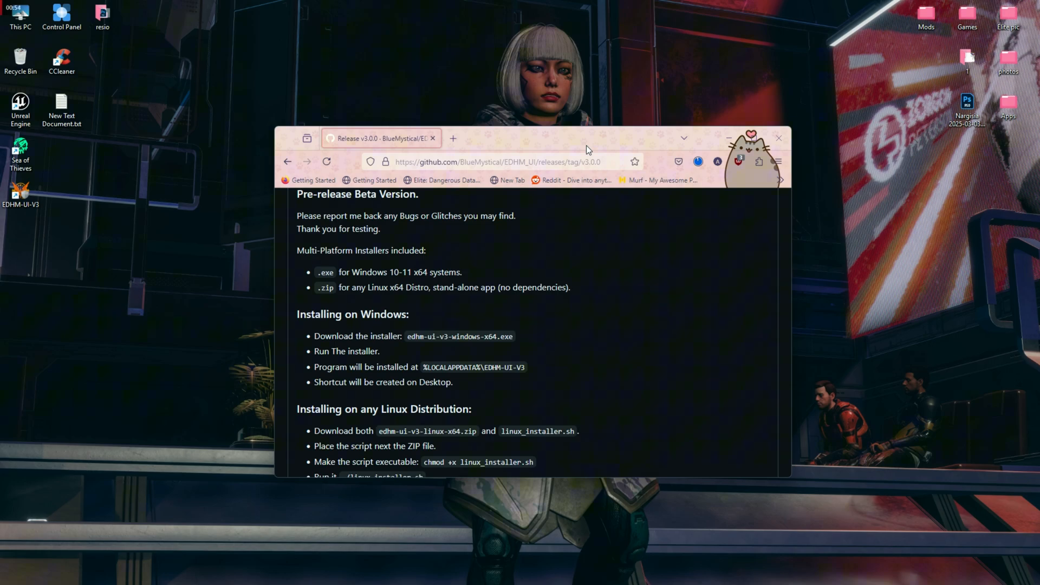
mouse_move(698, 162)
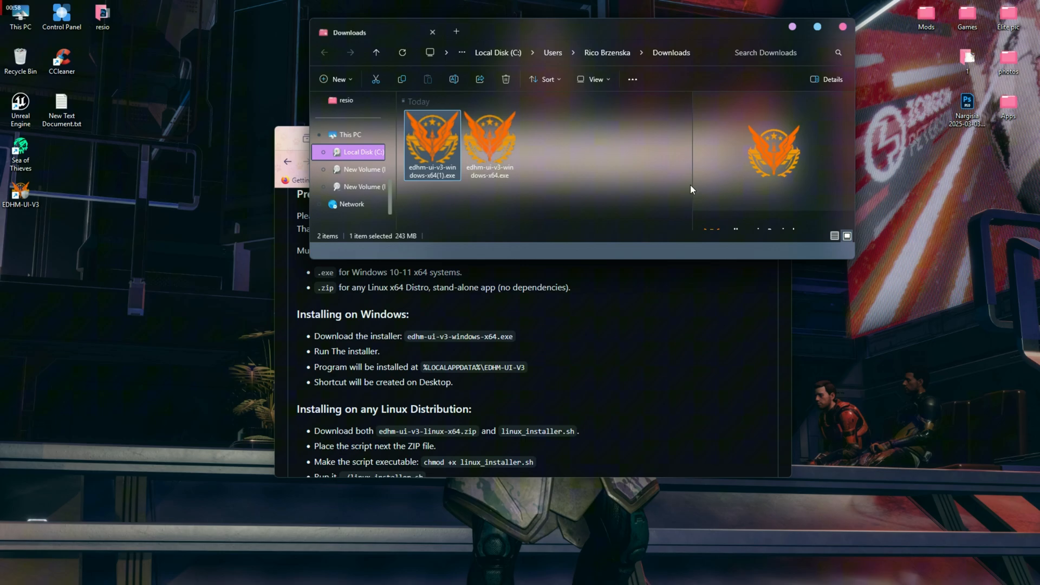
Launch edhm-ui-v3-windows-x64.exe from Downloads and close the folder window
click(490, 140)
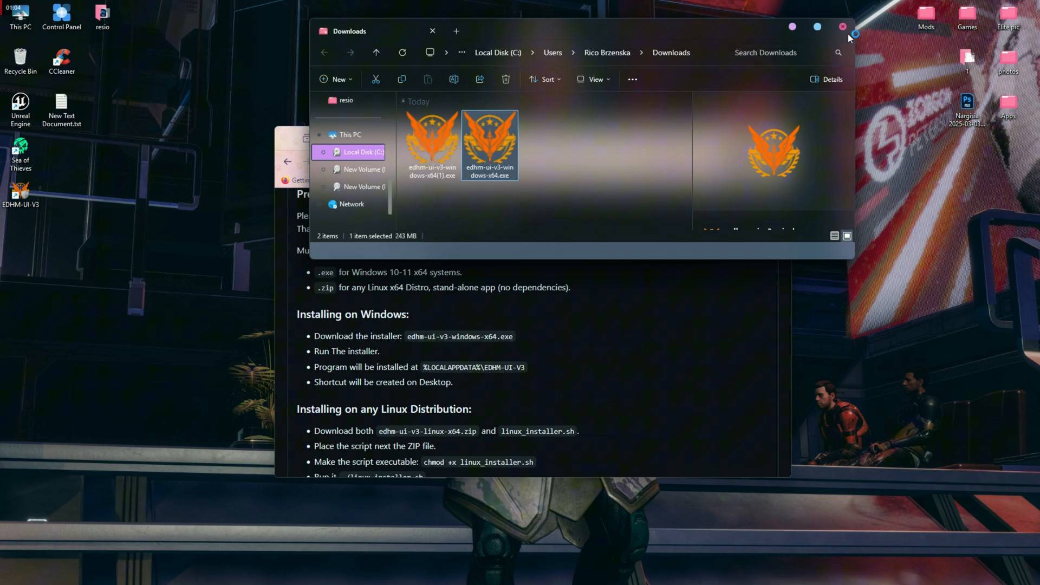
click(841, 25)
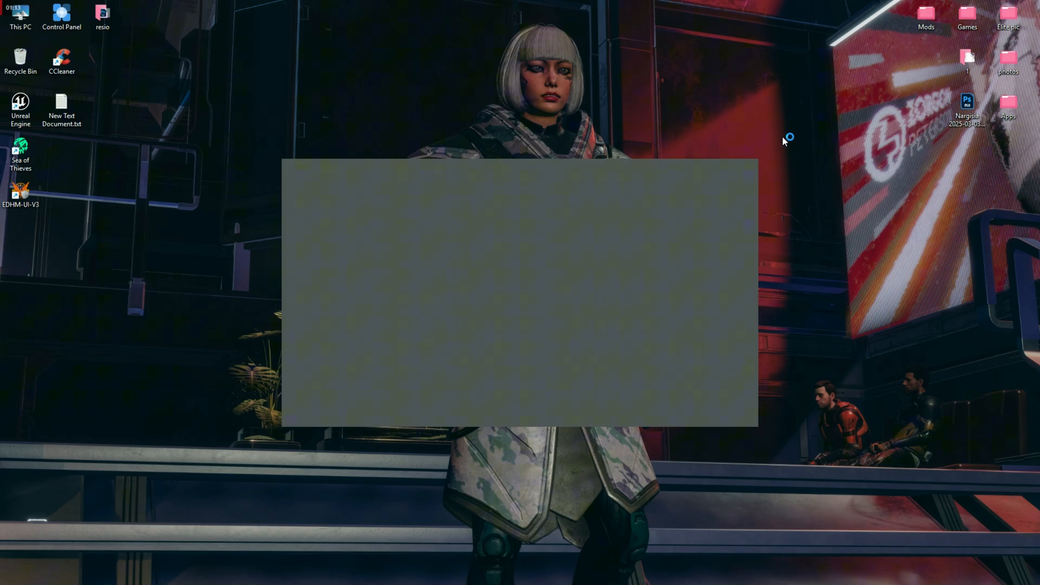
Start EDHM-UI-V3 from its desktop shortcut and accept the User Account Control prompt
double_click(16, 194)
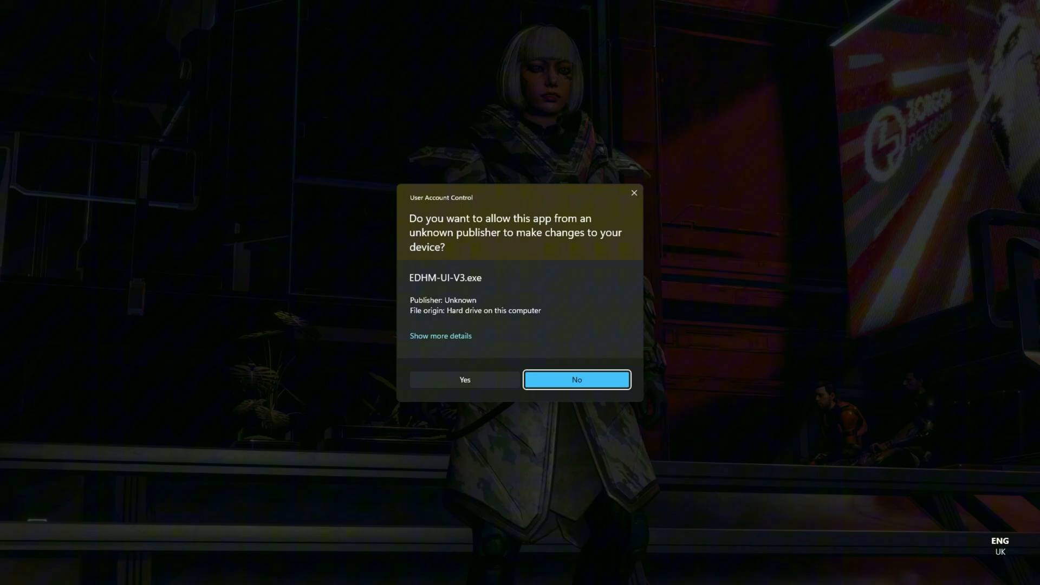
click(464, 379)
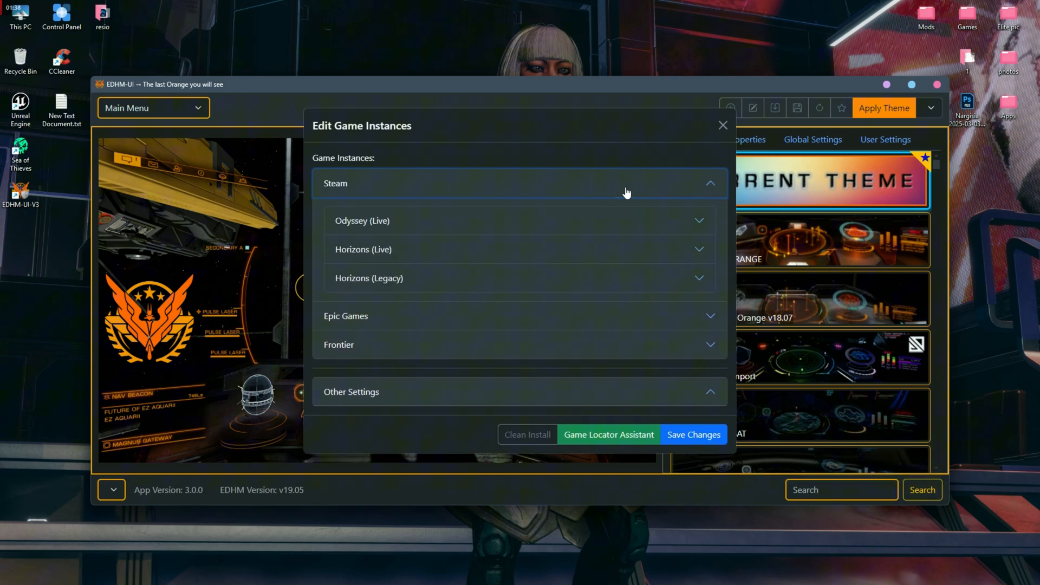
Expand the Steam Odyssey (Live) instance to reveal its empty executable path
click(383, 220)
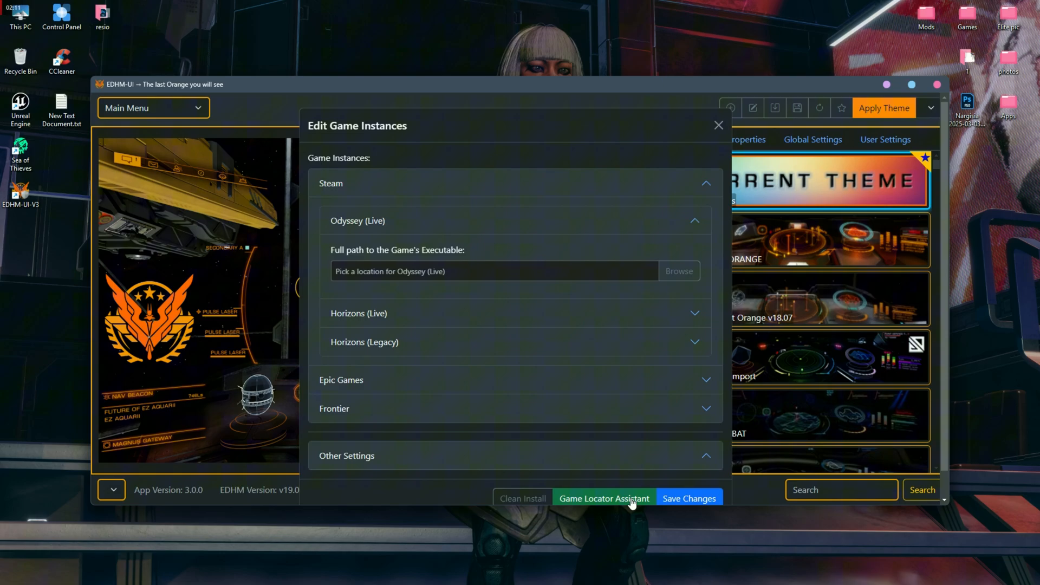
Run the Game Locator Assistant to detect the Odyssey executable in the Steam library
click(604, 498)
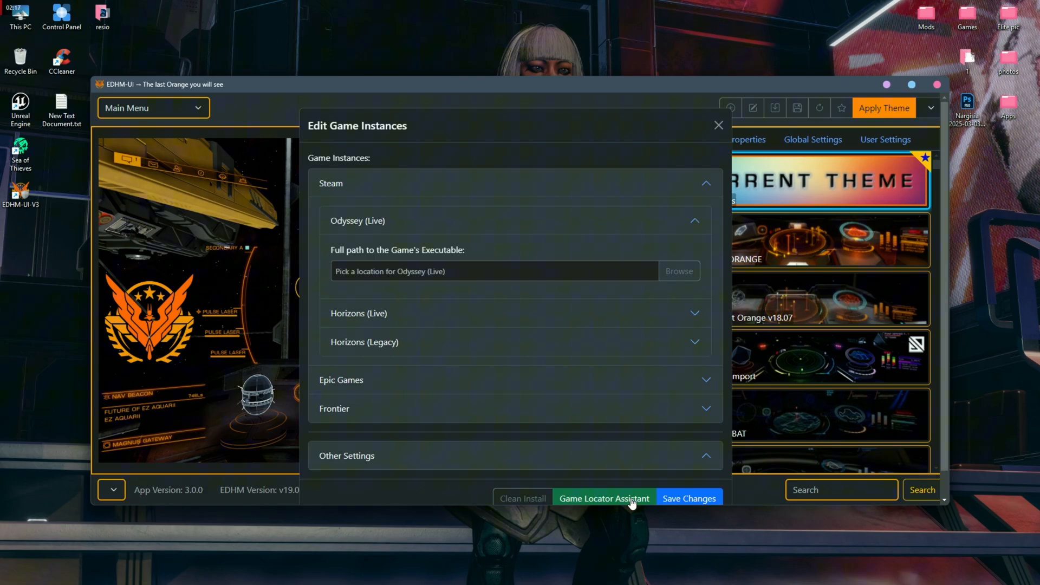
mouse_move(787, 583)
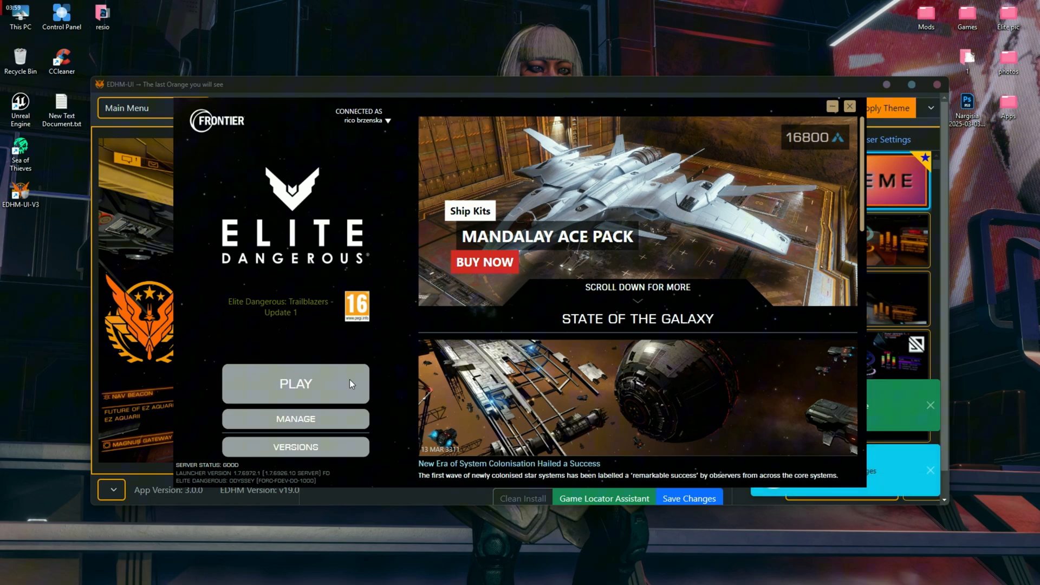
mouse_move(508, 322)
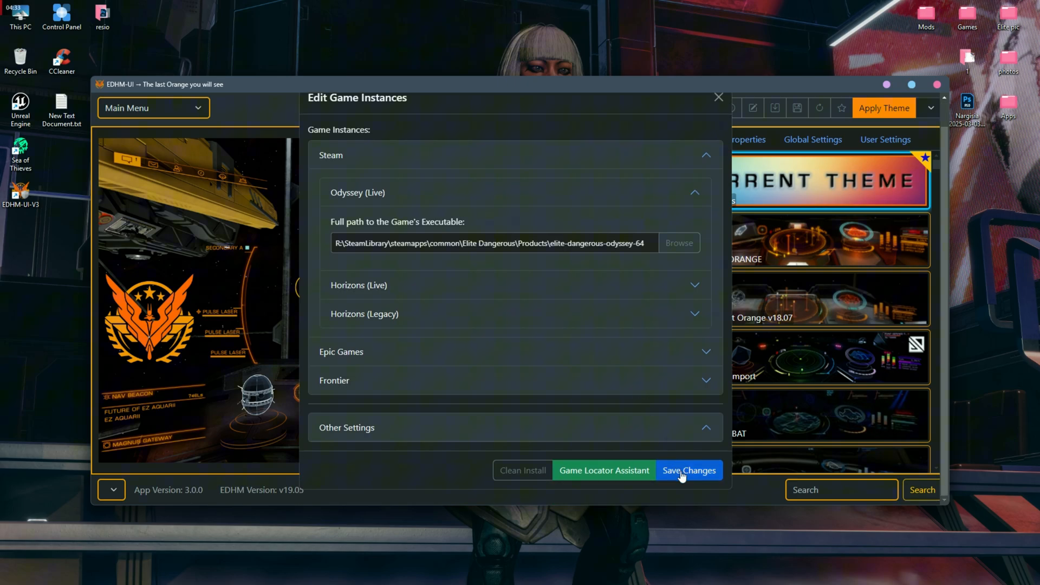
Save the game instance settings, making Steam Odyssey (Live) the active instance
click(688, 470)
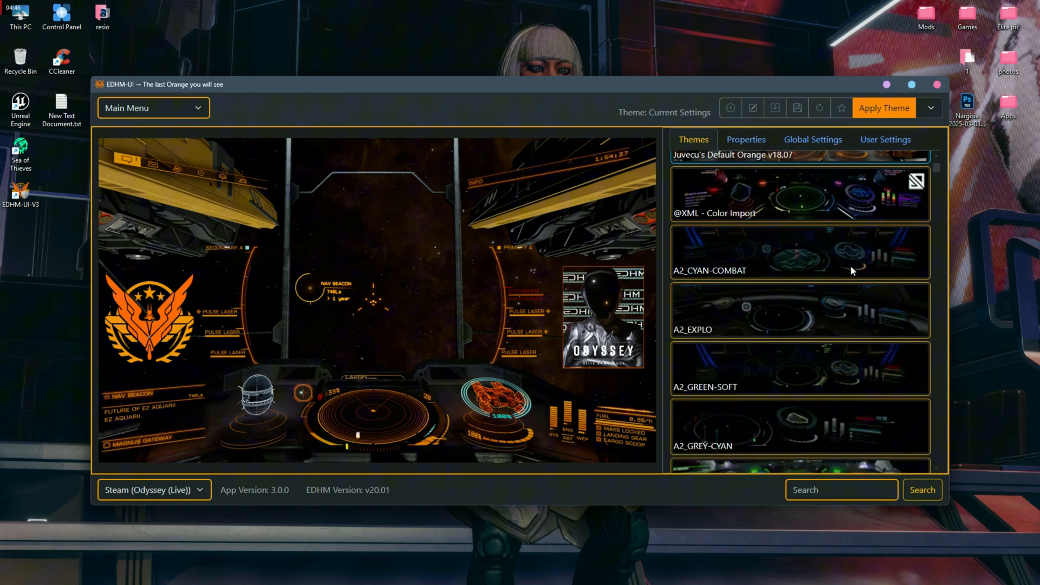
Load the Azure Sky theme from the Themes list as the current theme
scroll(down, 3)
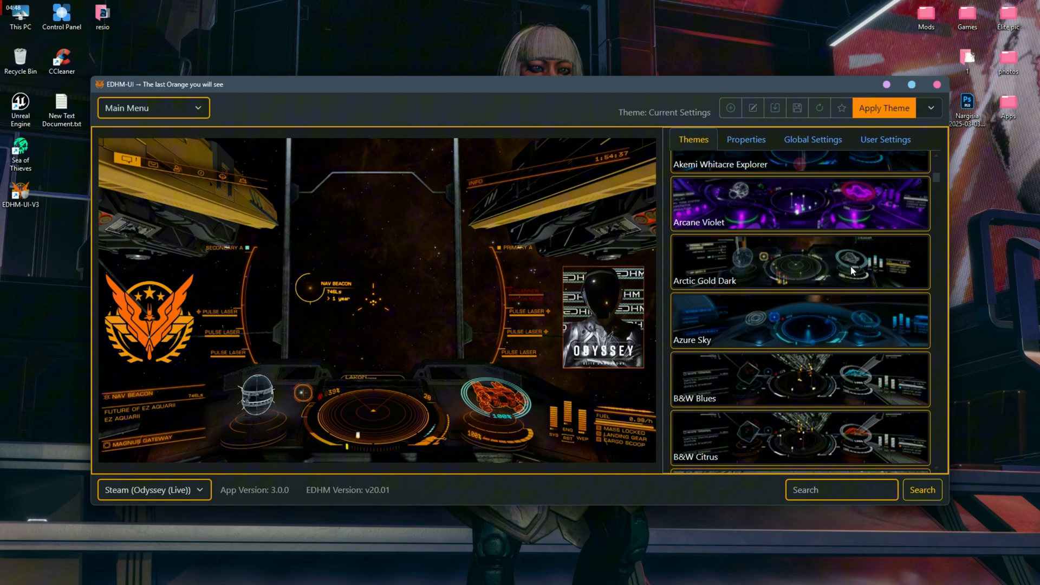
scroll(down, 3)
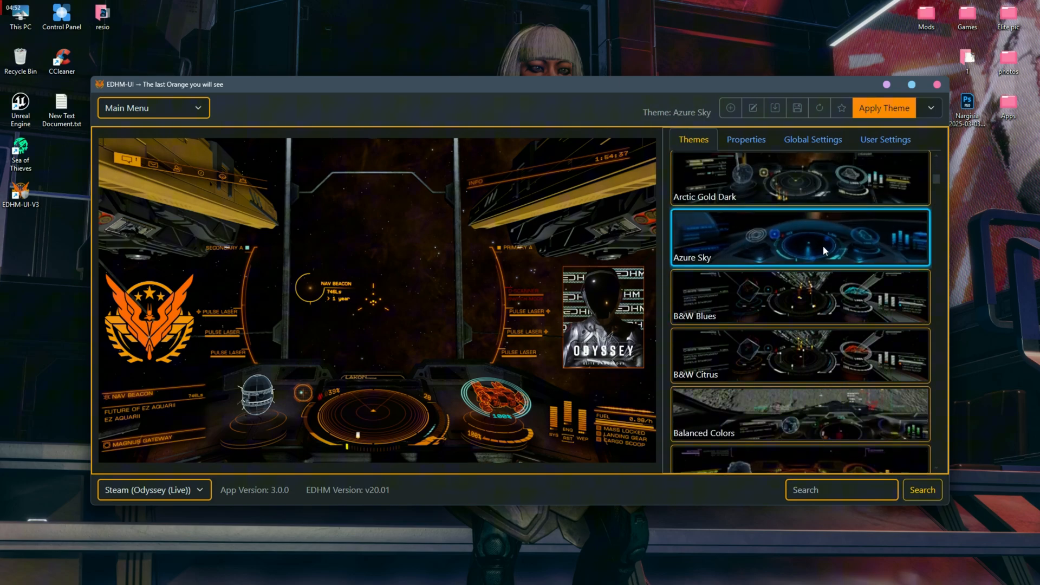
click(883, 107)
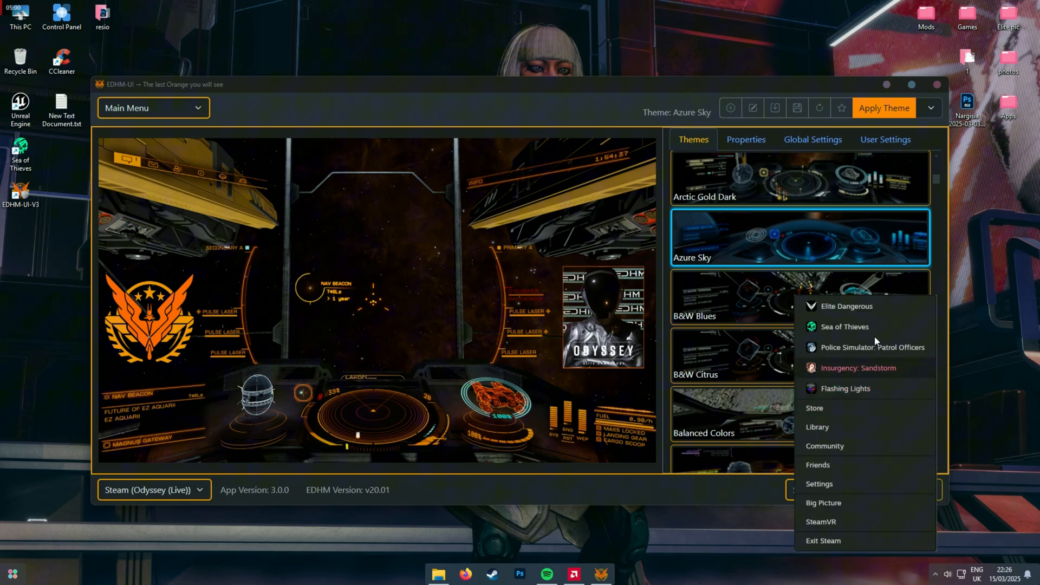
click(846, 306)
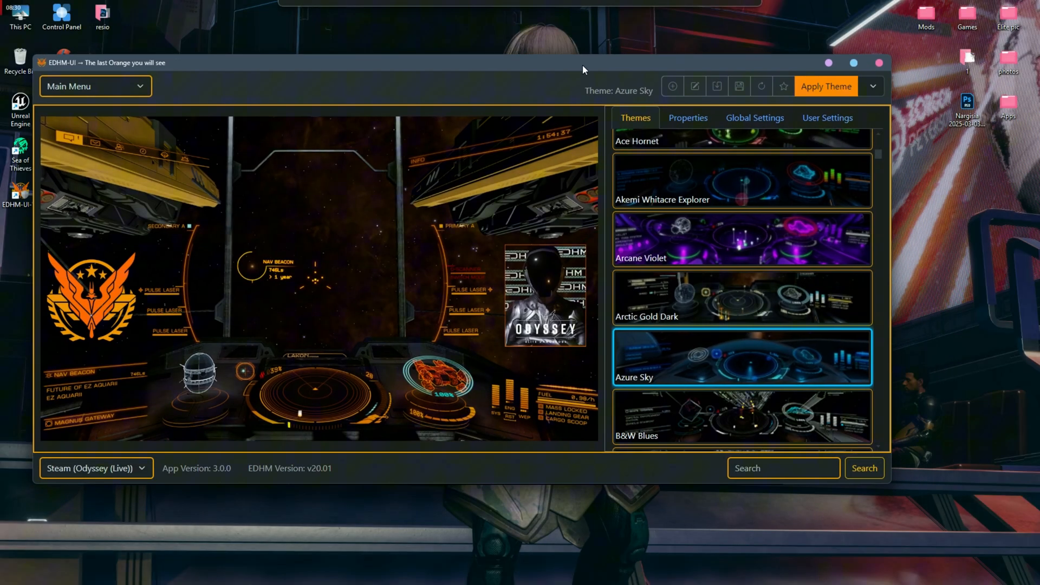
Apply the Cat Paw's Victory theme to the game's HUD
scroll(down, 3)
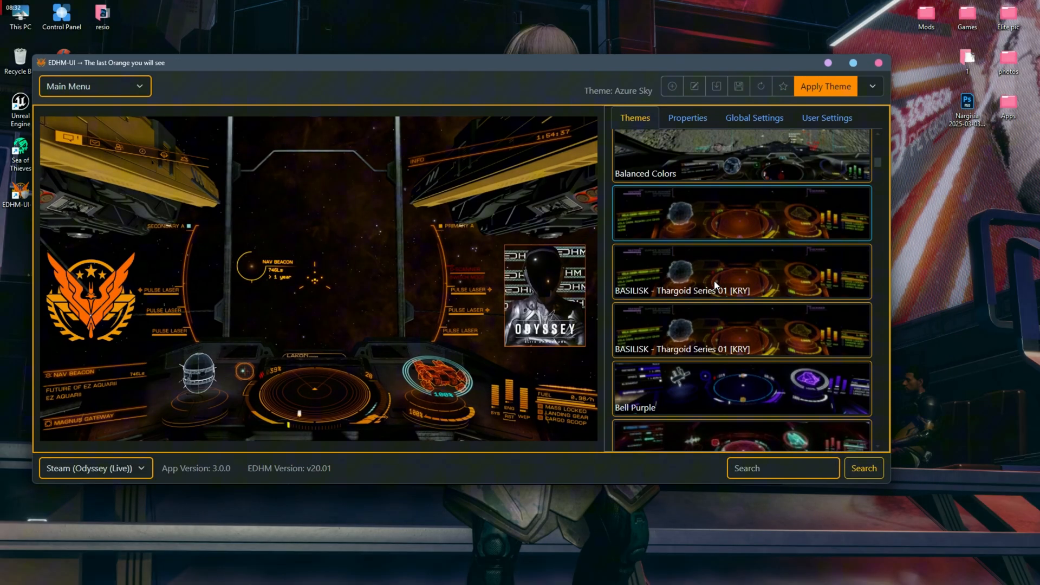
scroll(down, 3)
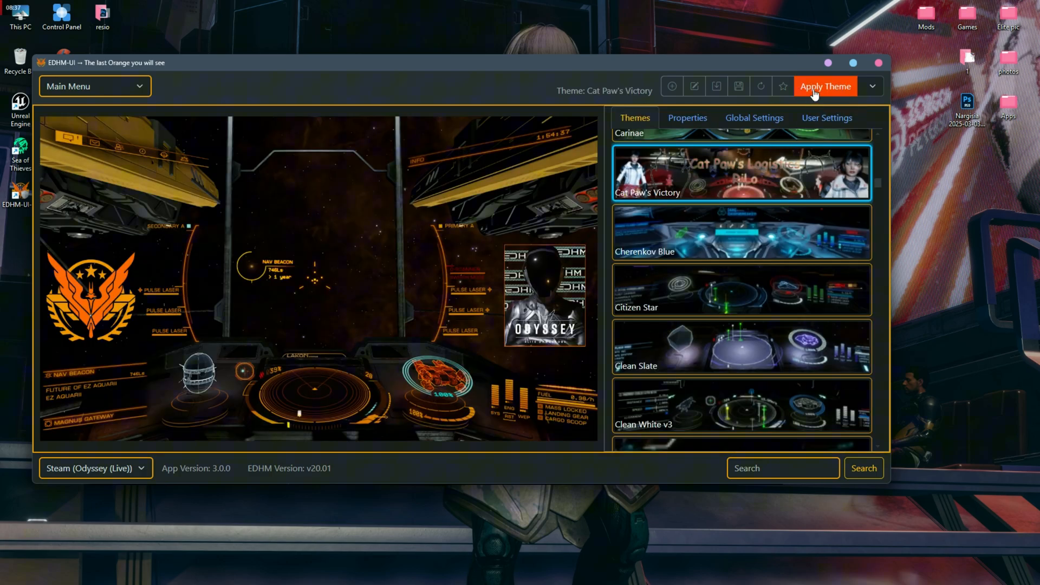
click(824, 86)
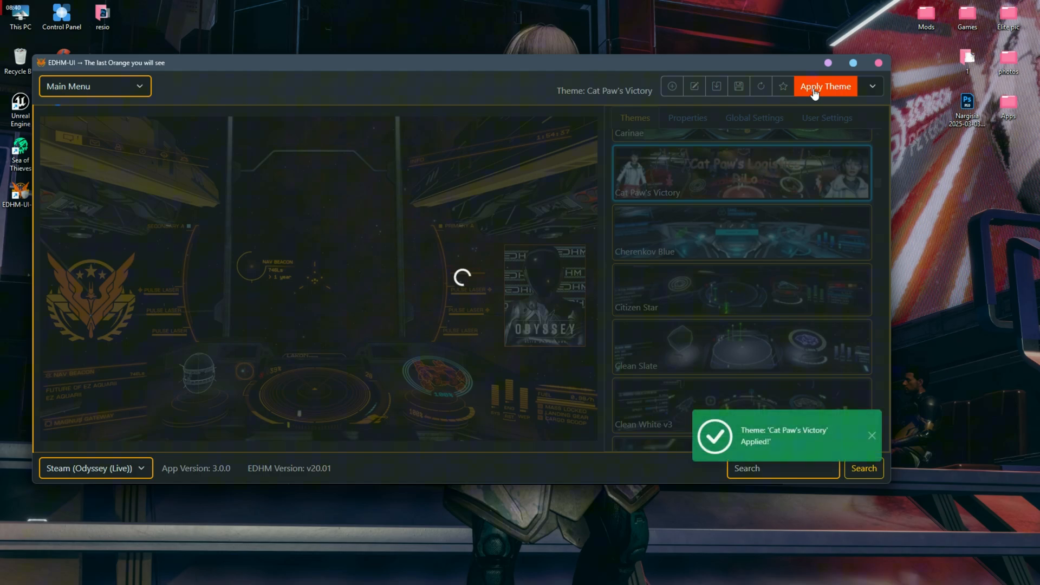